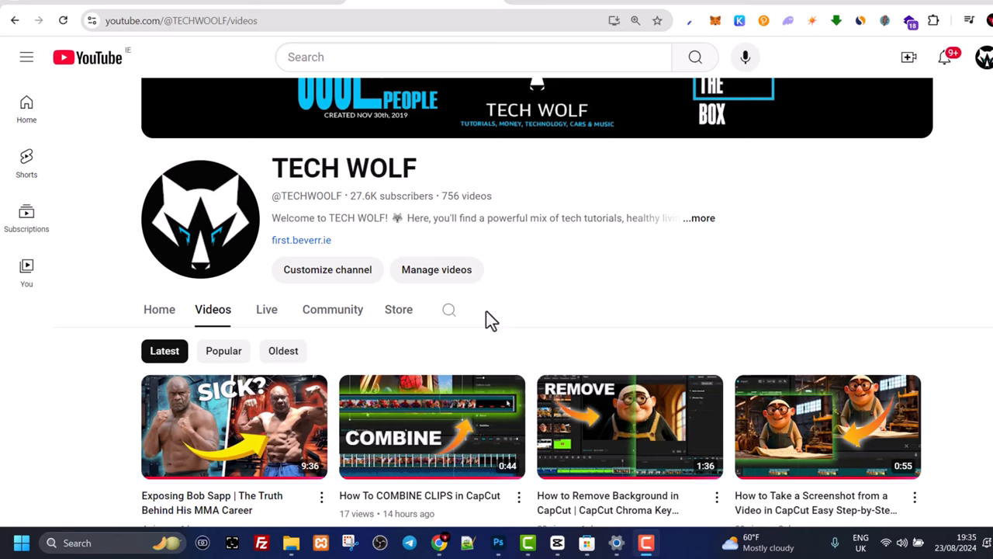
{"action": "mouse_move", "coordinate": [479, 318]}
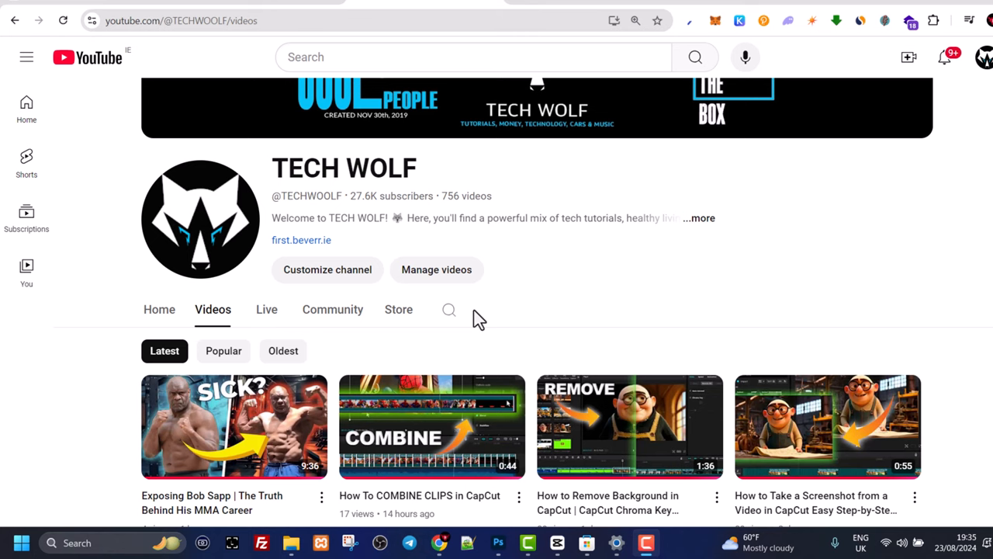
Open Windows 11 Settings from the Start button's right-click menu
{"action": "left_click", "coordinate": [291, 542]}
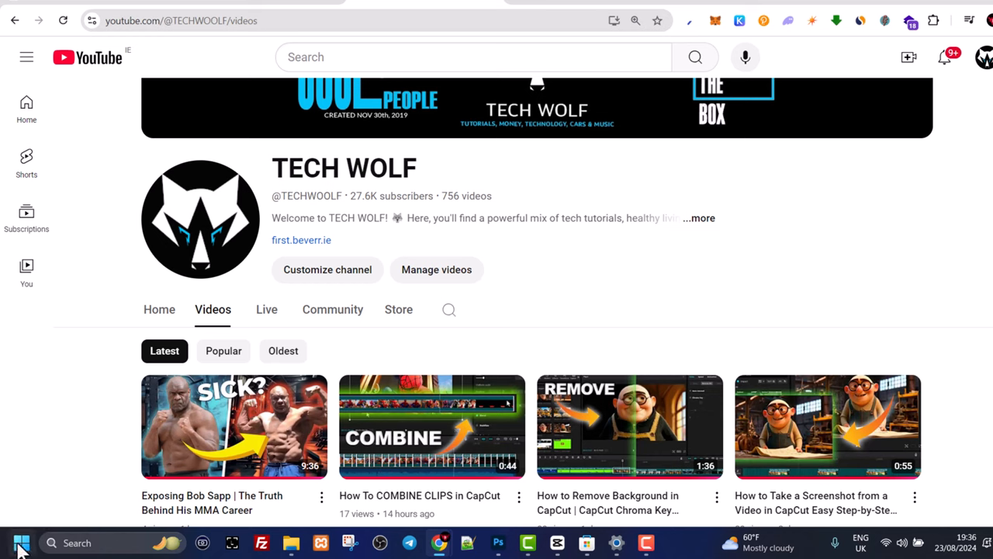
{"action": "right_click", "coordinate": [21, 542]}
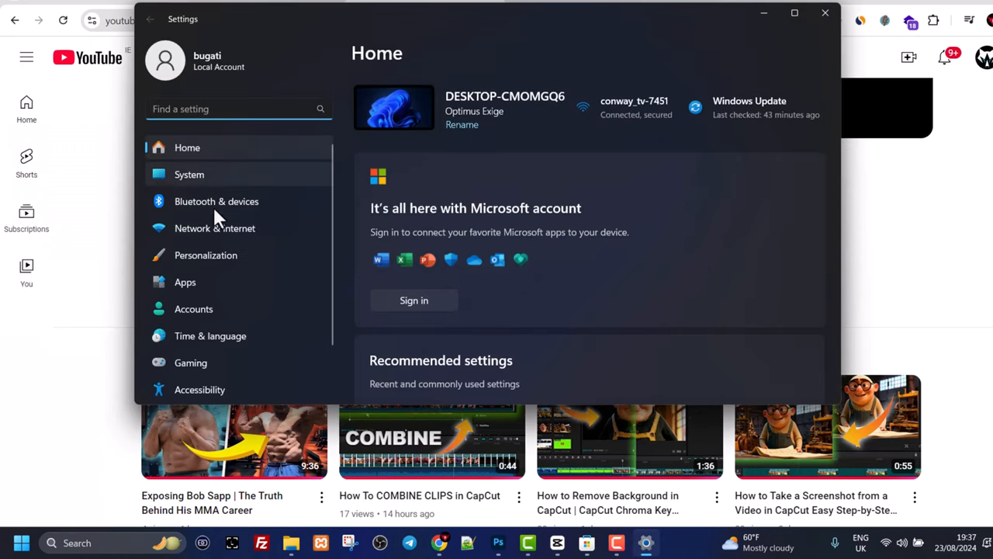
{"action": "mouse_move", "coordinate": [206, 254]}
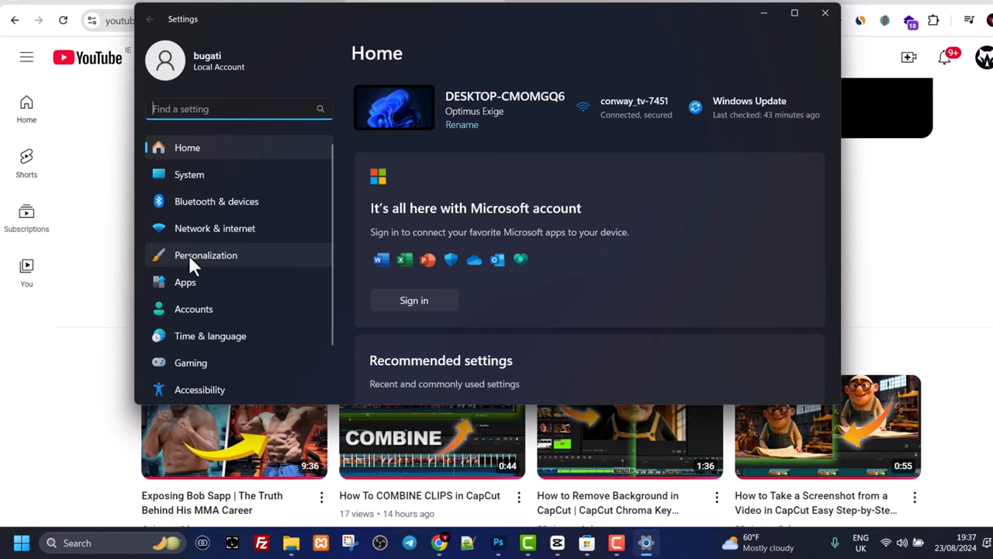
Go to the Personalization page to view the theme choices
{"action": "left_click", "coordinate": [206, 255]}
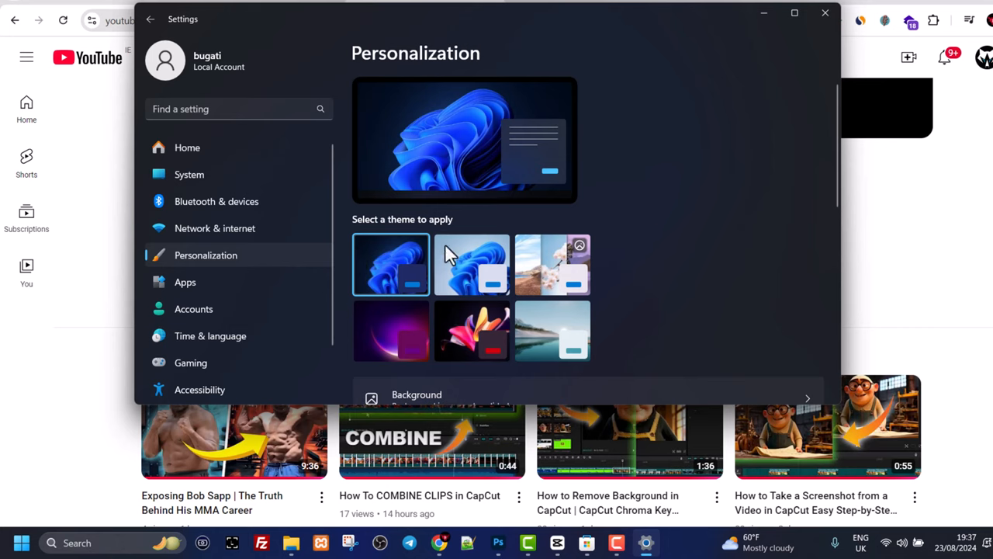
{"action": "mouse_move", "coordinate": [390, 275]}
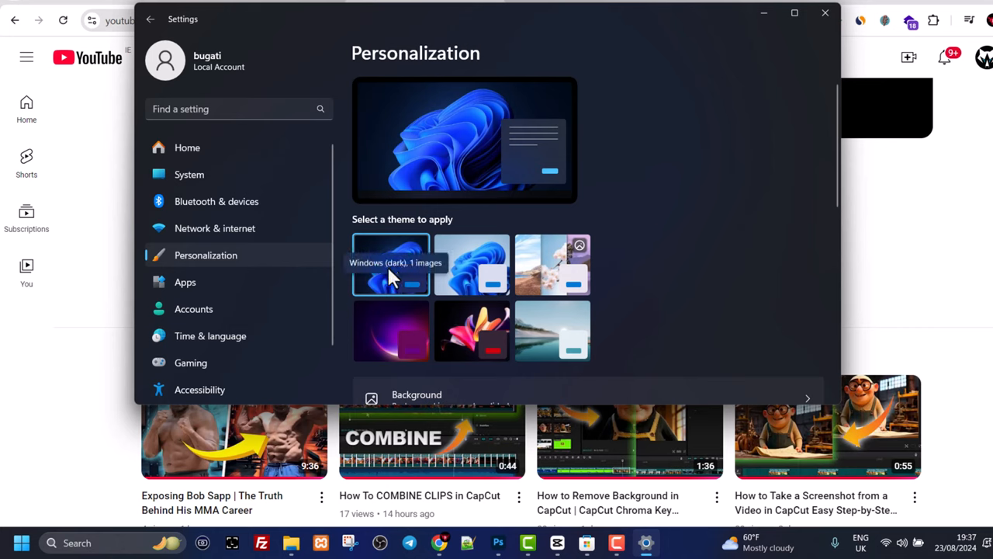
Check File Explorer's dark look, then apply the Windows (light) theme
{"action": "left_click", "coordinate": [291, 542]}
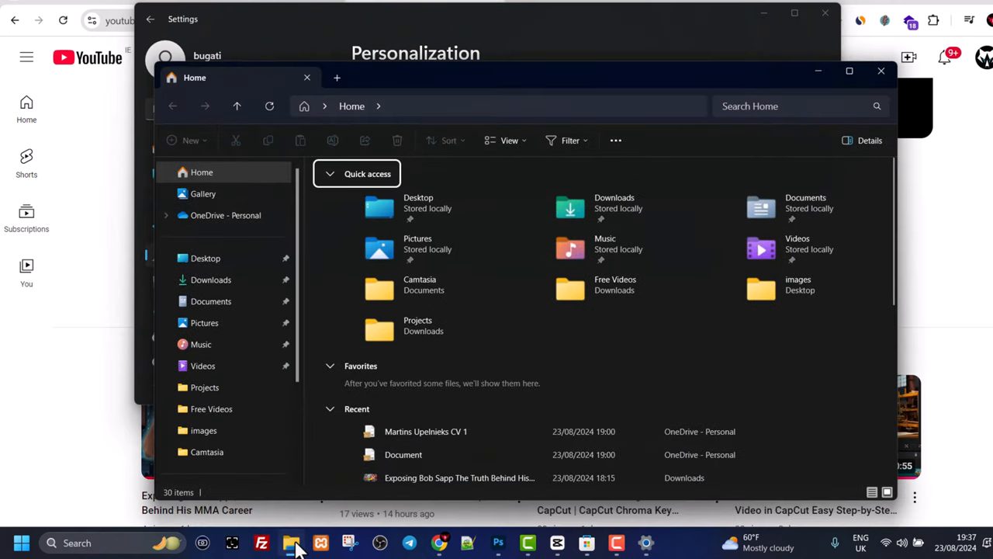
{"action": "mouse_move", "coordinate": [853, 68]}
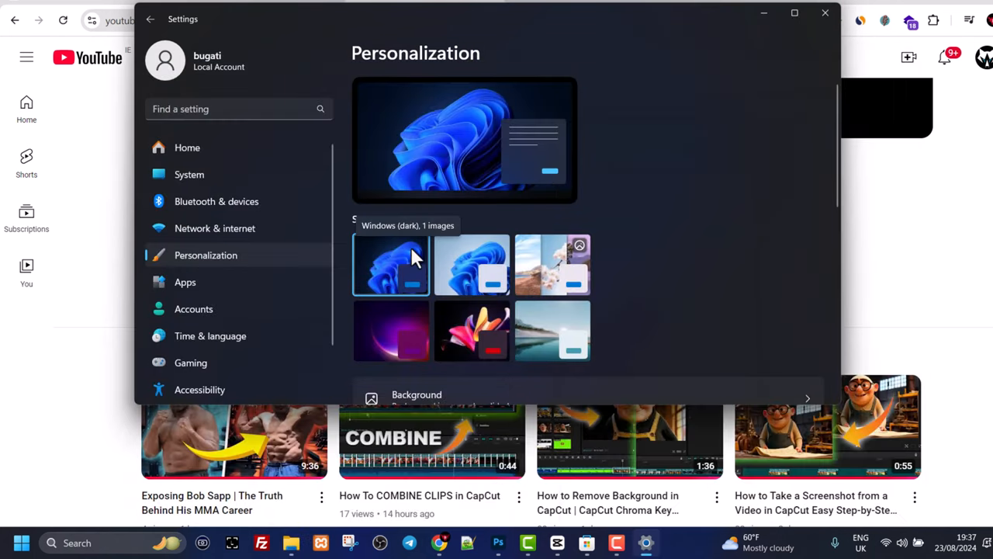
{"action": "mouse_move", "coordinate": [472, 264]}
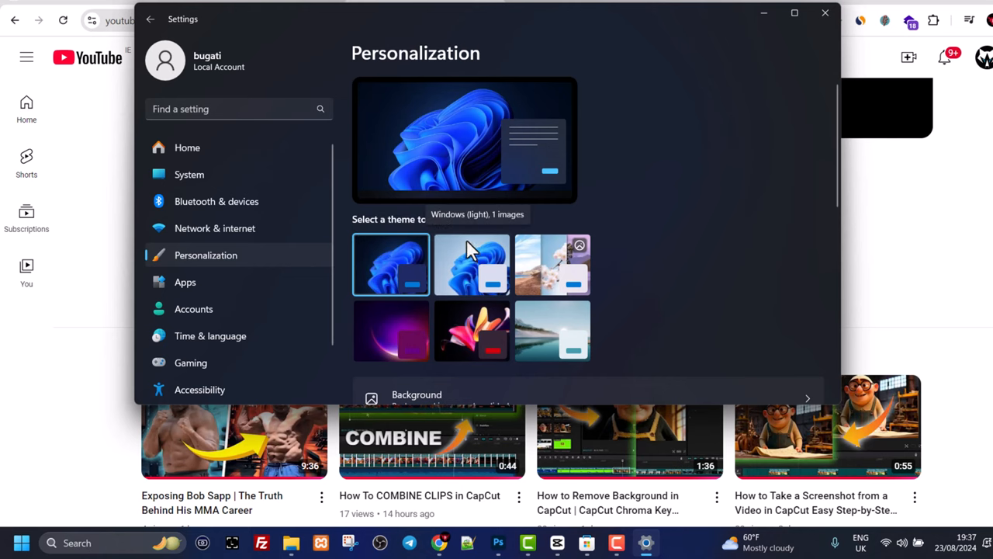
{"action": "left_click", "coordinate": [472, 264]}
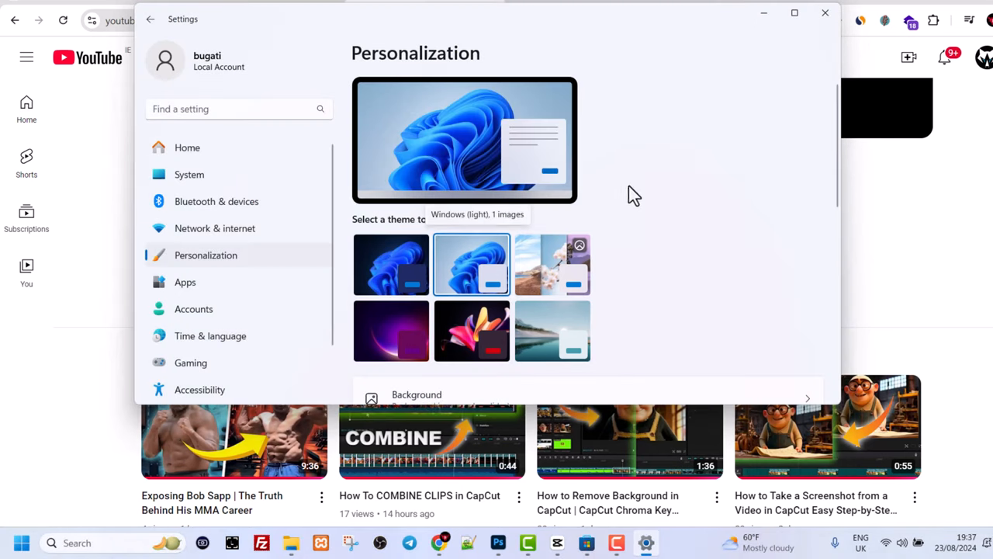
{"action": "mouse_move", "coordinate": [674, 175]}
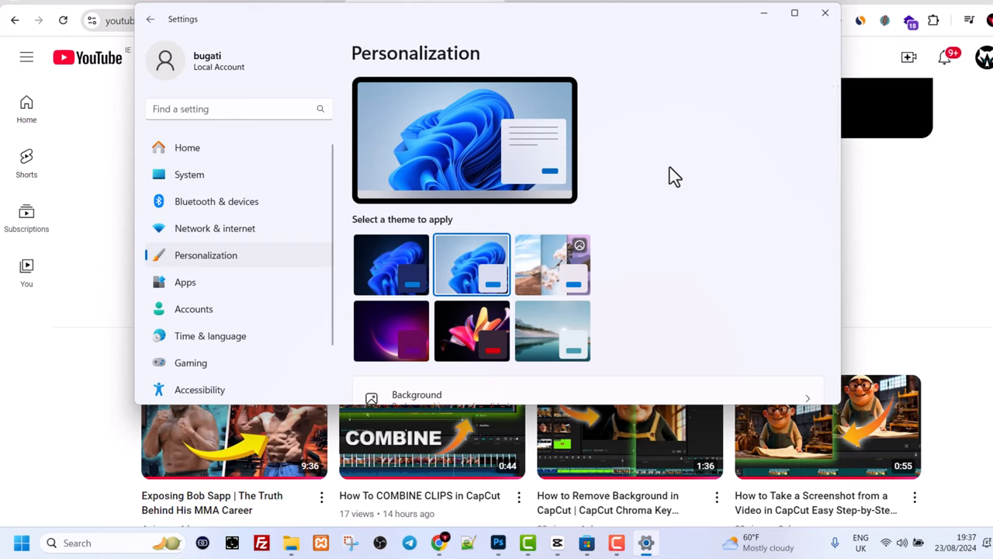